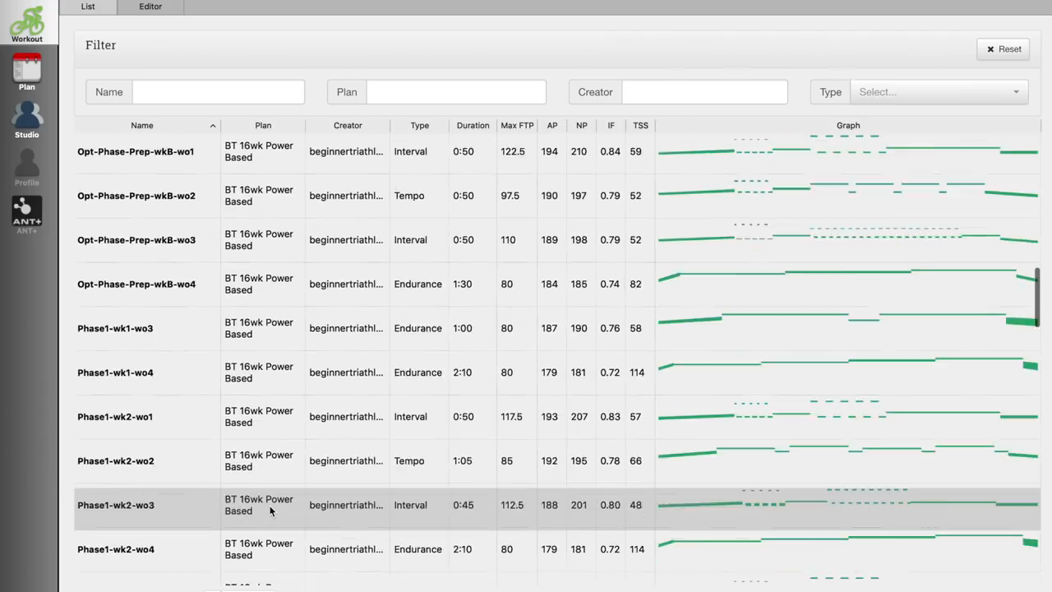
Browse the workout list down to Test Workout and switch to the rider Profile page.
{"action": "scroll", "scroll_direction": "down", "scroll_amount": 3}
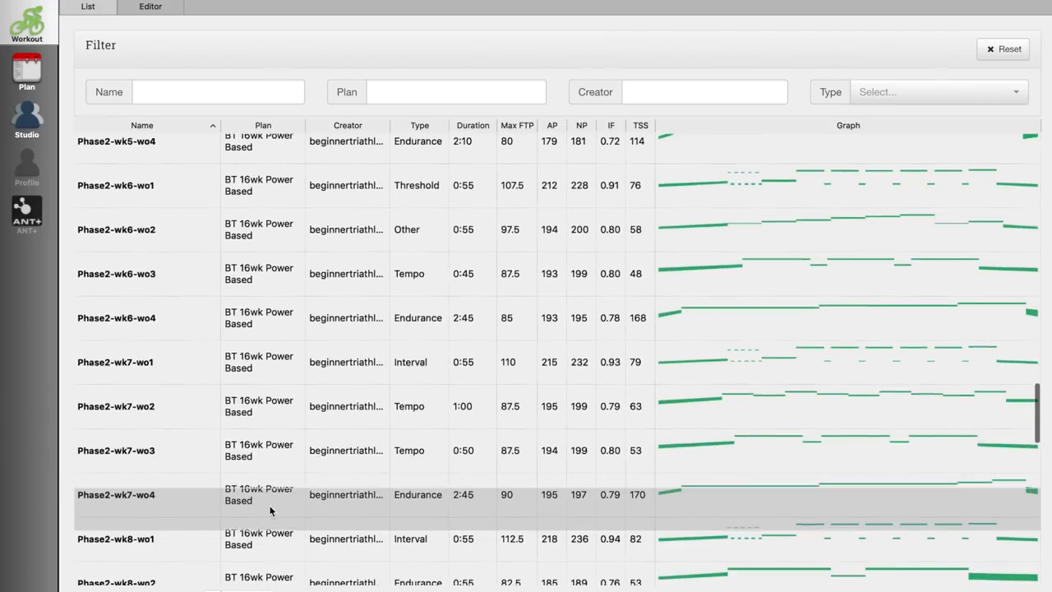
{"action": "scroll", "scroll_direction": "down", "scroll_amount": 3}
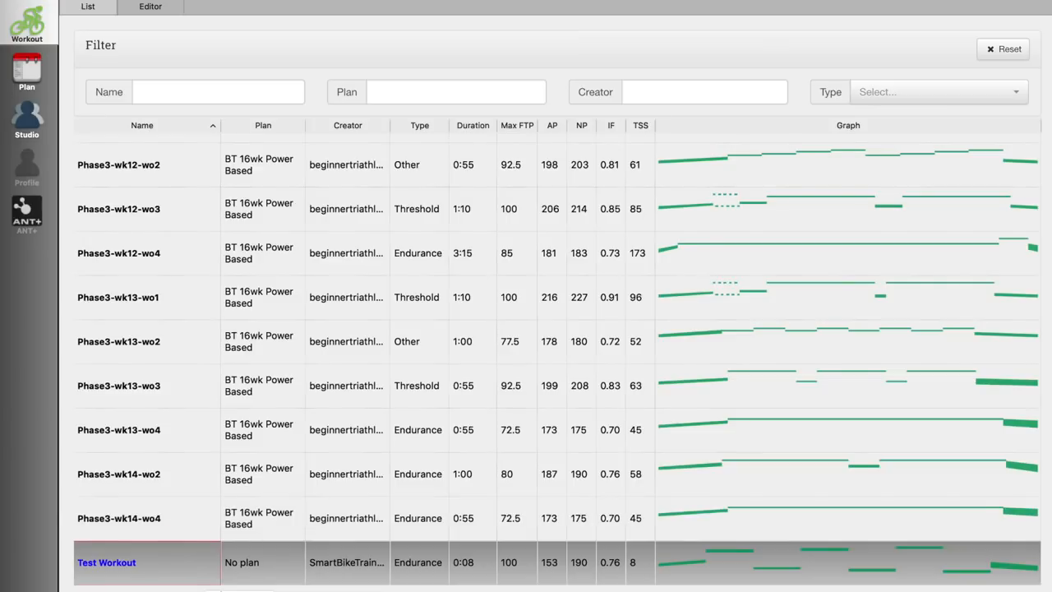
{"action": "left_click", "coordinate": [27, 166]}
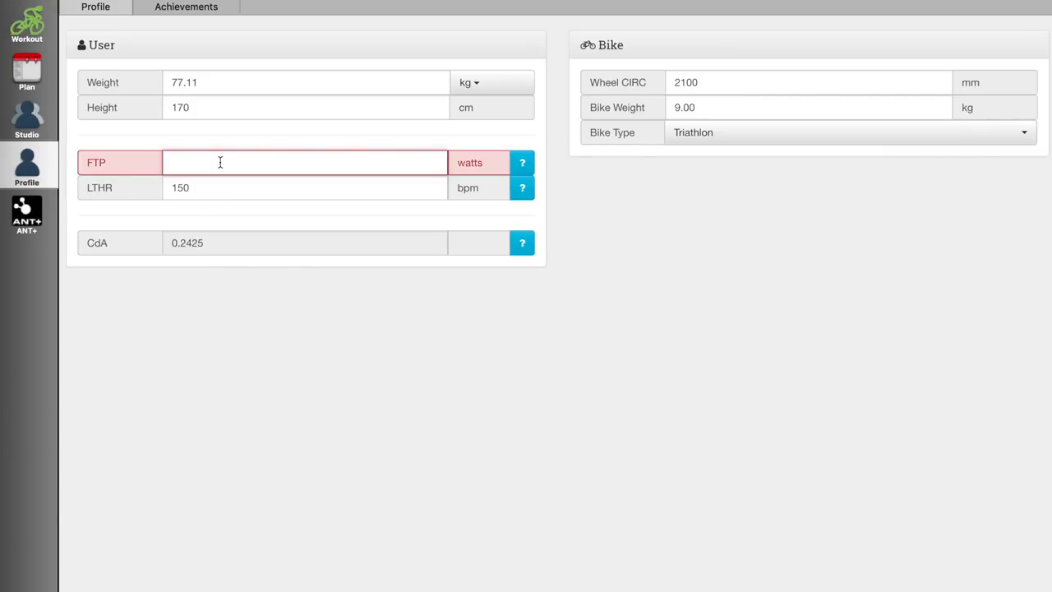
Enter an FTP of 250 watts, then move on to the ANT+ sensor page.
{"action": "left_click", "coordinate": [304, 187]}
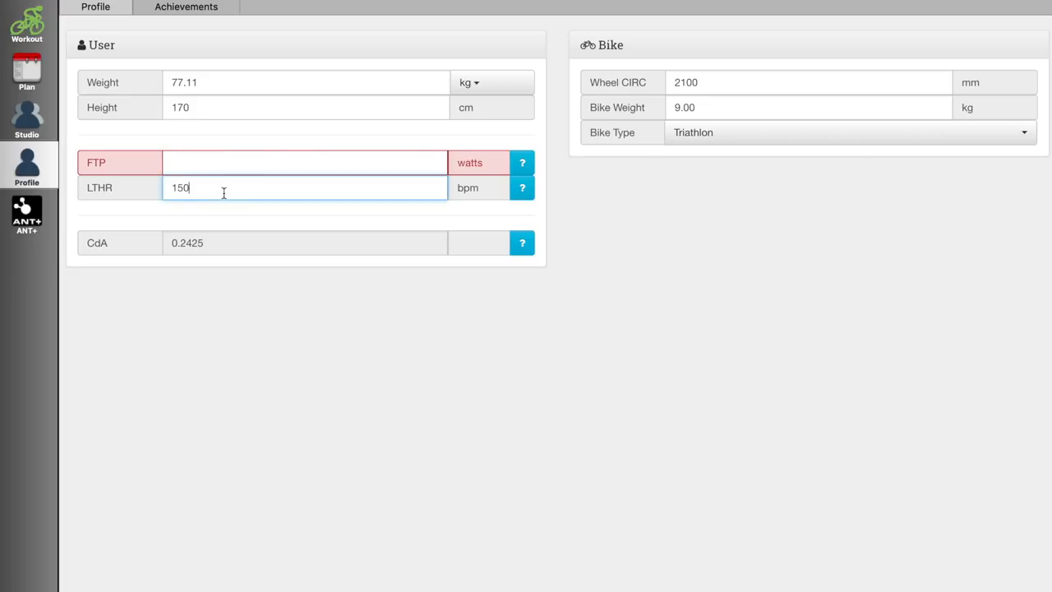
{"action": "type", "text": "250"}
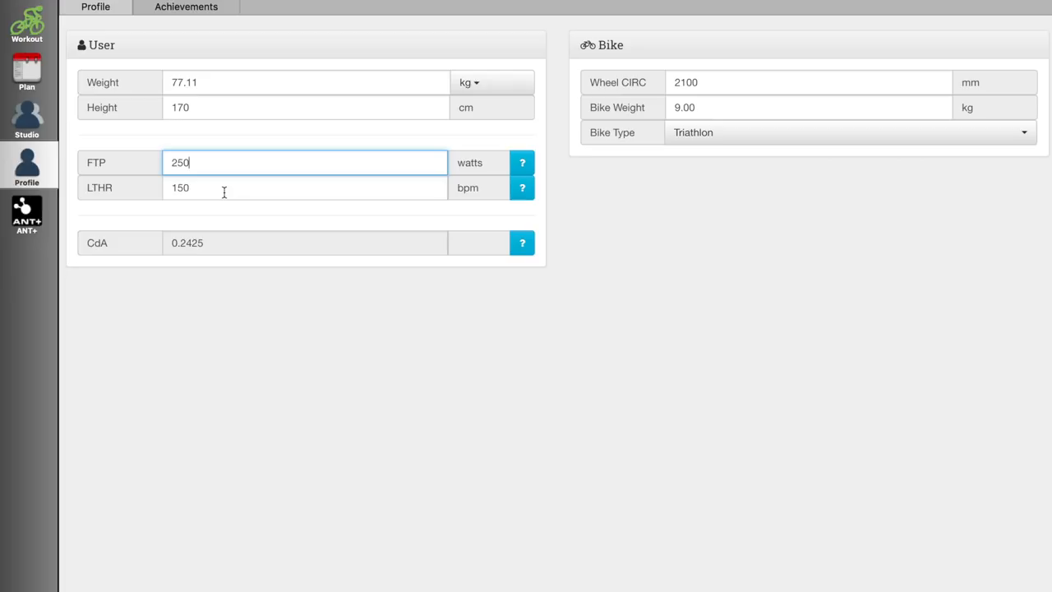
{"action": "left_click", "coordinate": [27, 214]}
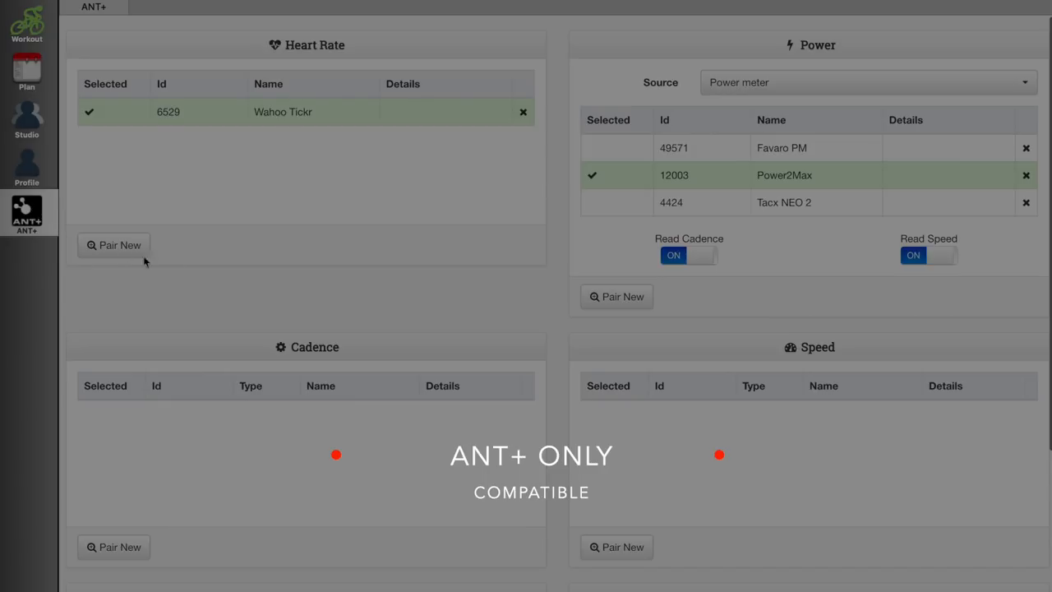
Review the paired heart rate, power and Tacx NEO 2 trainer sensors, then go to Studio settings.
{"action": "scroll", "scroll_direction": "down", "scroll_amount": 3}
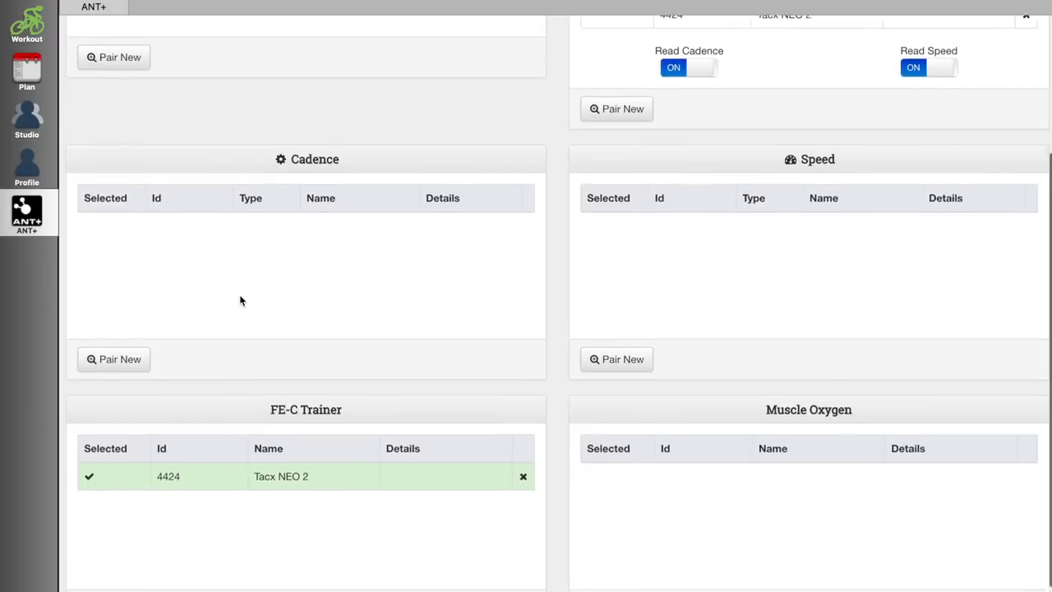
{"action": "scroll", "scroll_direction": "up", "scroll_amount": 3}
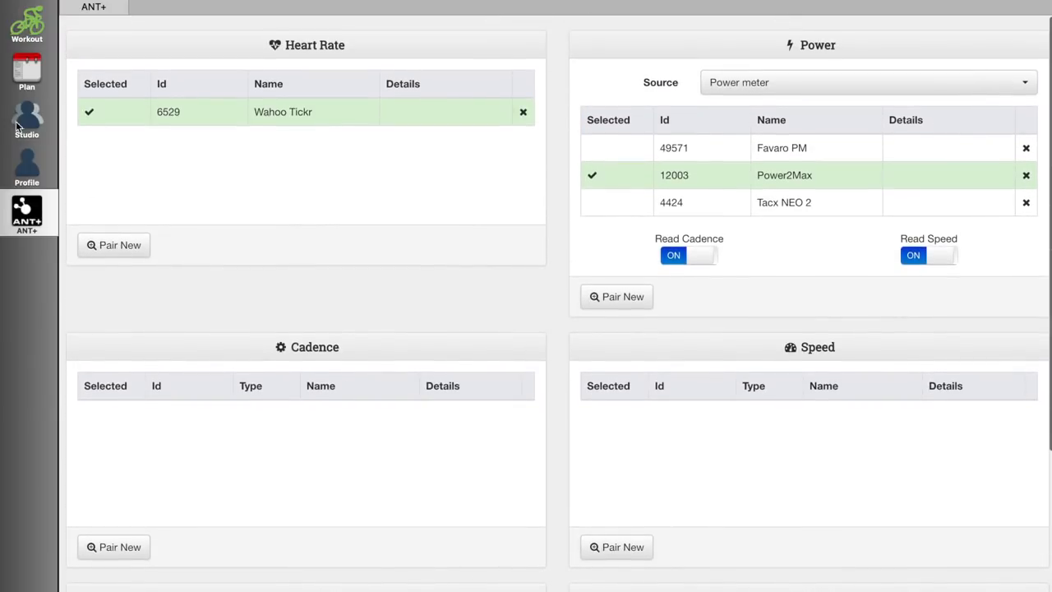
{"action": "mouse_move", "coordinate": [34, 110]}
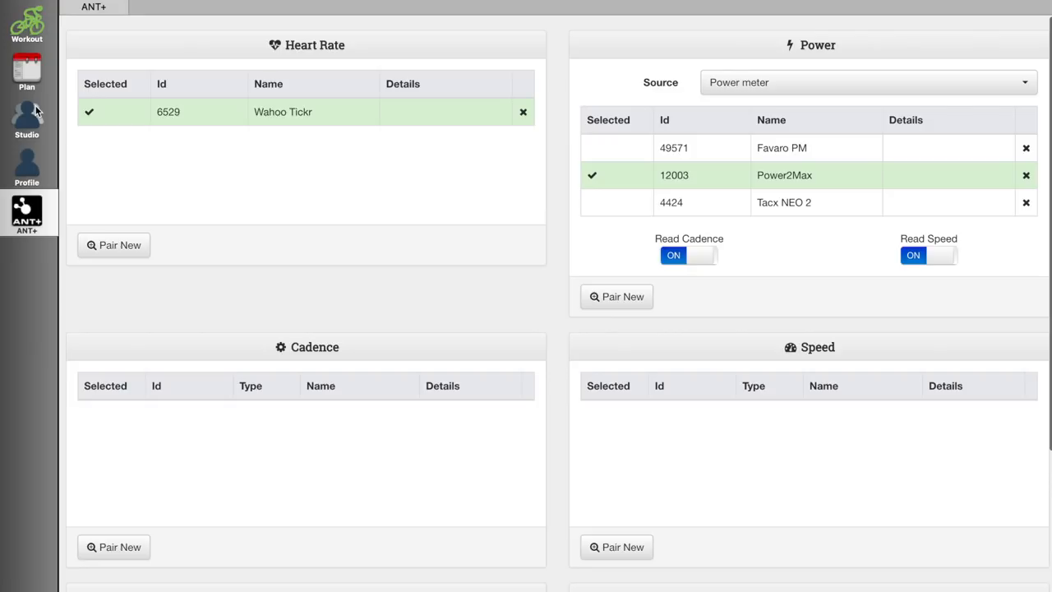
{"action": "left_click", "coordinate": [27, 120]}
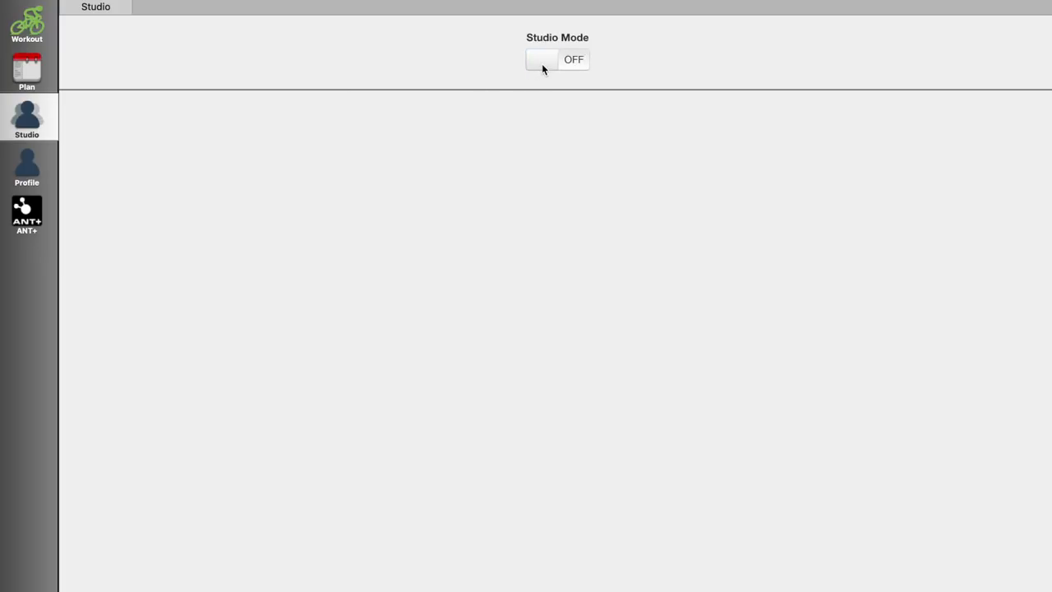
Turn Studio Mode on and set the number of riders to two.
{"action": "left_click", "coordinate": [546, 59]}
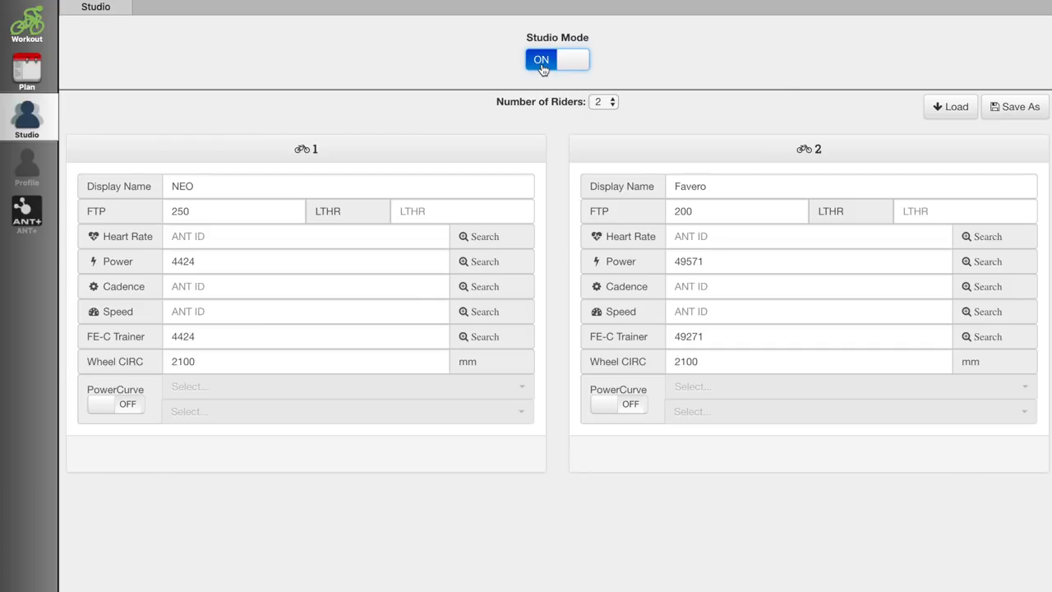
{"action": "left_click", "coordinate": [603, 101]}
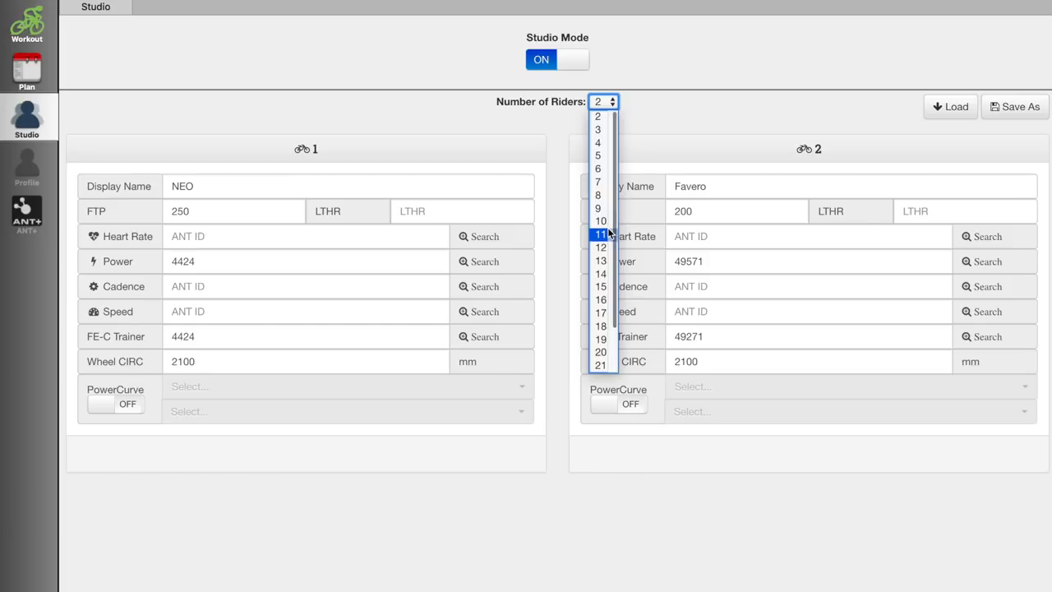
{"action": "left_click", "coordinate": [599, 116]}
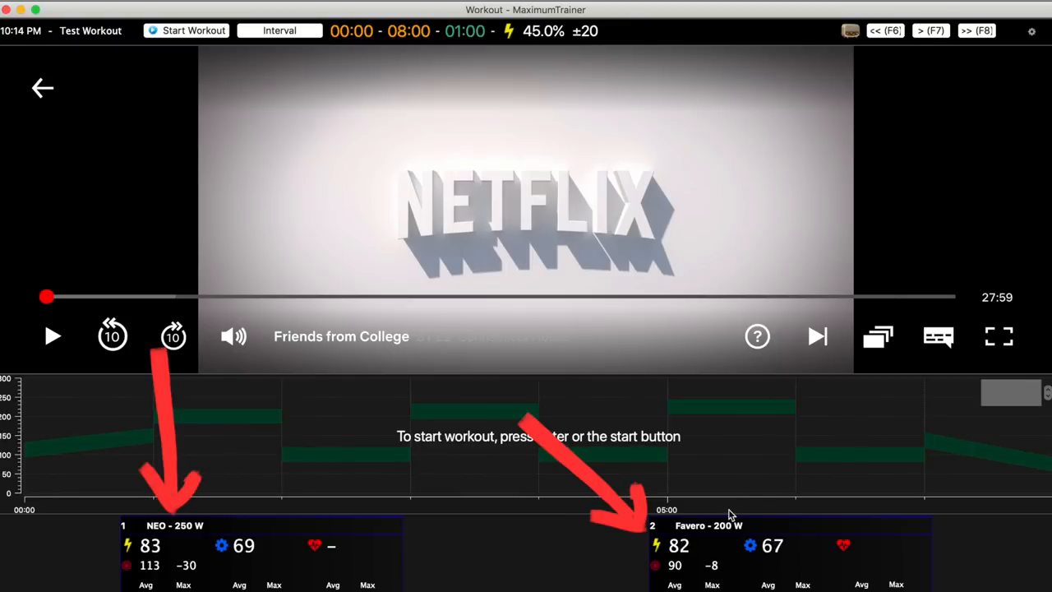
Start the two-rider Test Workout ride and then pause it.
{"action": "left_click", "coordinate": [186, 30]}
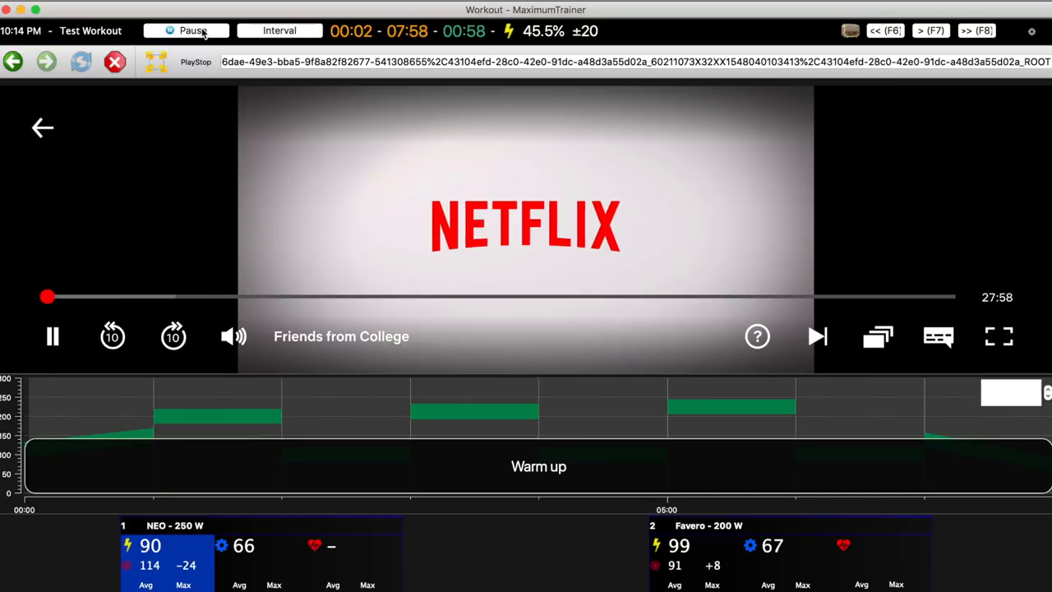
{"action": "left_click", "coordinate": [27, 69]}
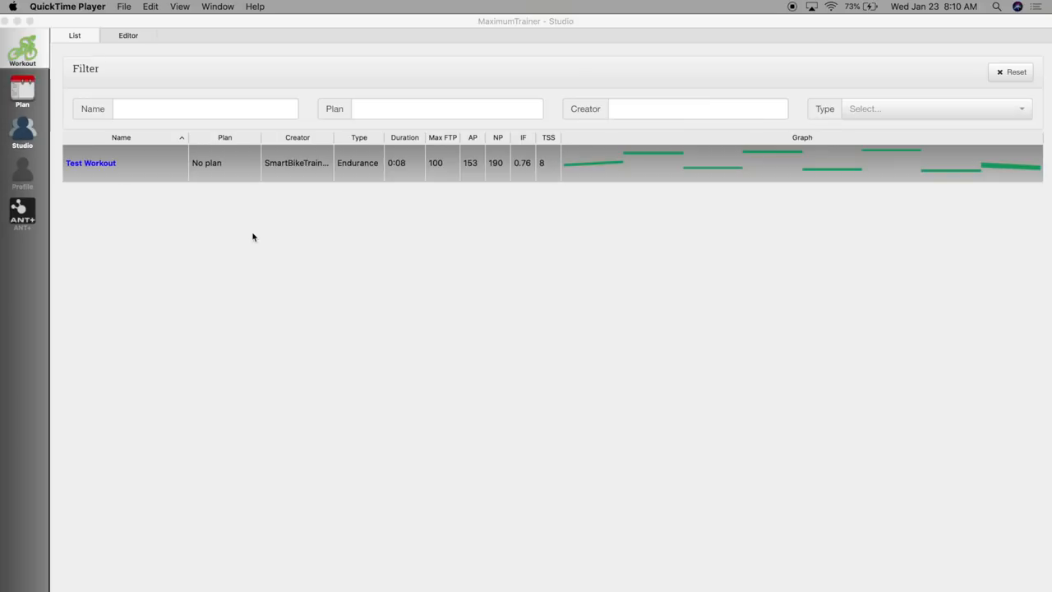
Create a new empty workout from the Workout menu.
{"action": "left_click", "coordinate": [173, 7]}
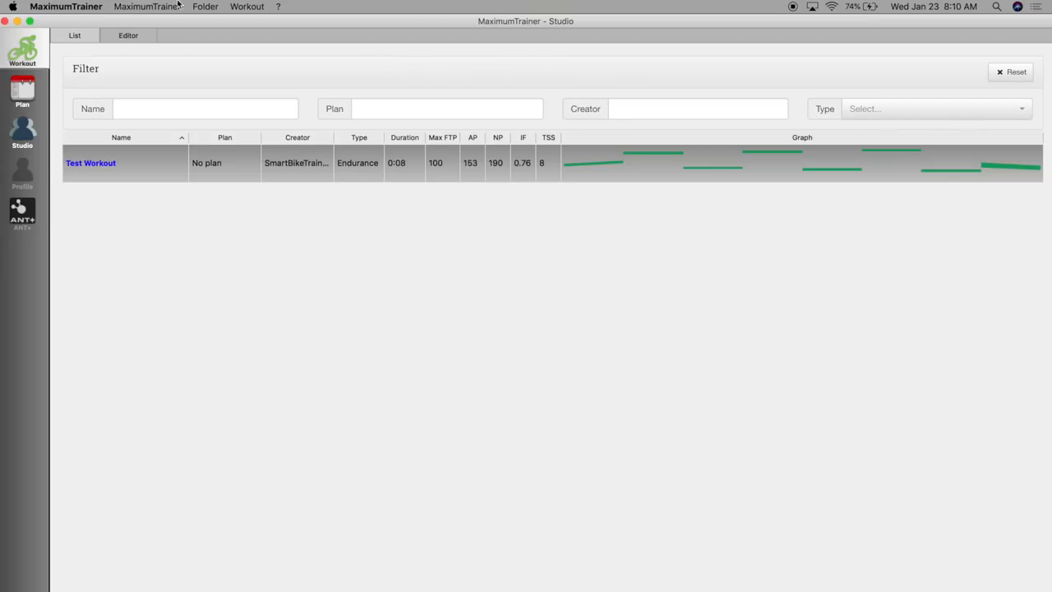
{"action": "left_click", "coordinate": [247, 7]}
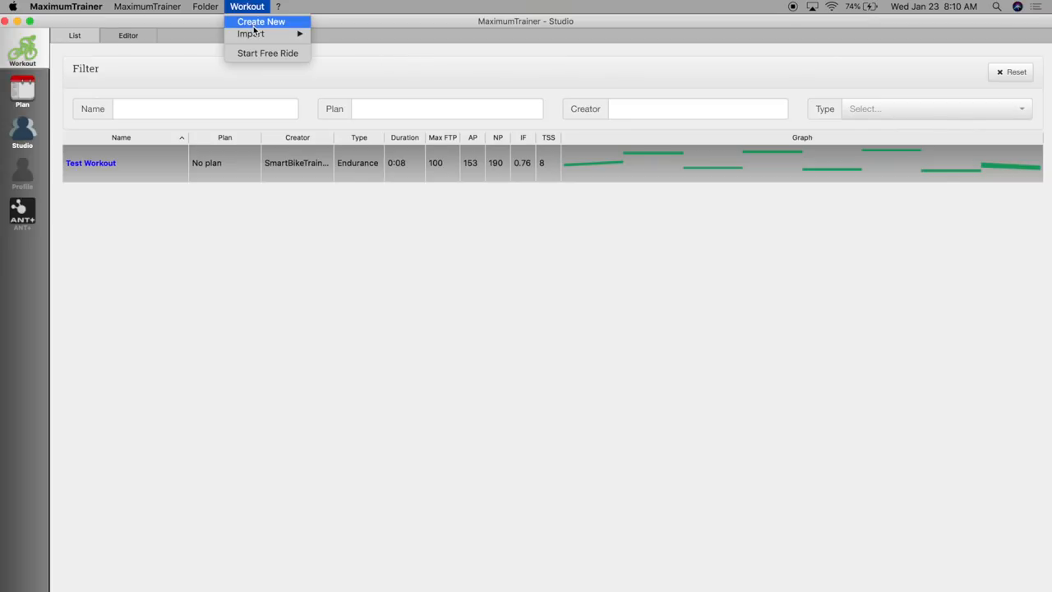
{"action": "mouse_move", "coordinate": [263, 25]}
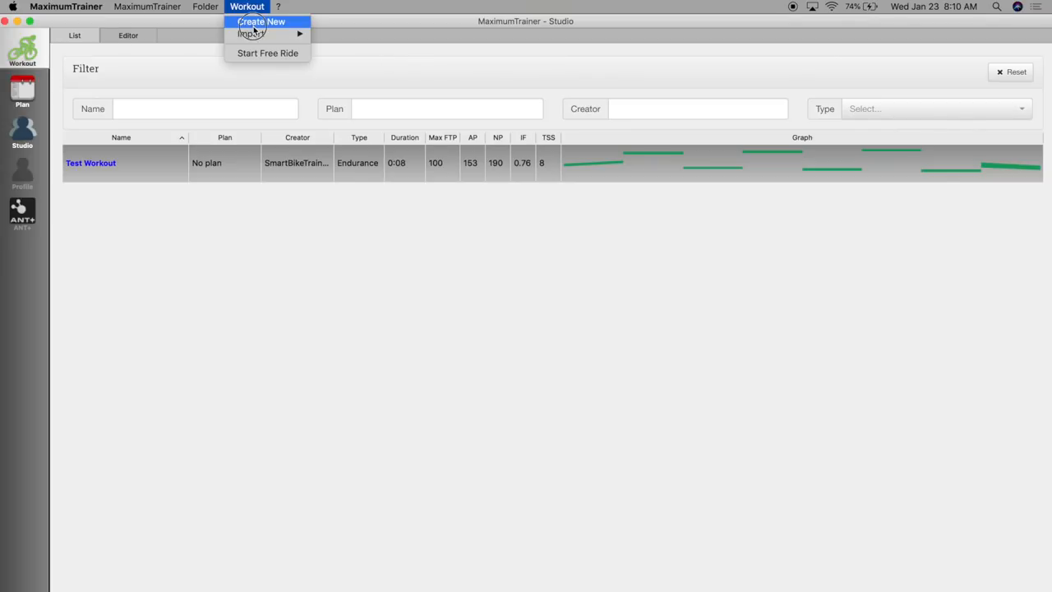
{"action": "left_click", "coordinate": [265, 22]}
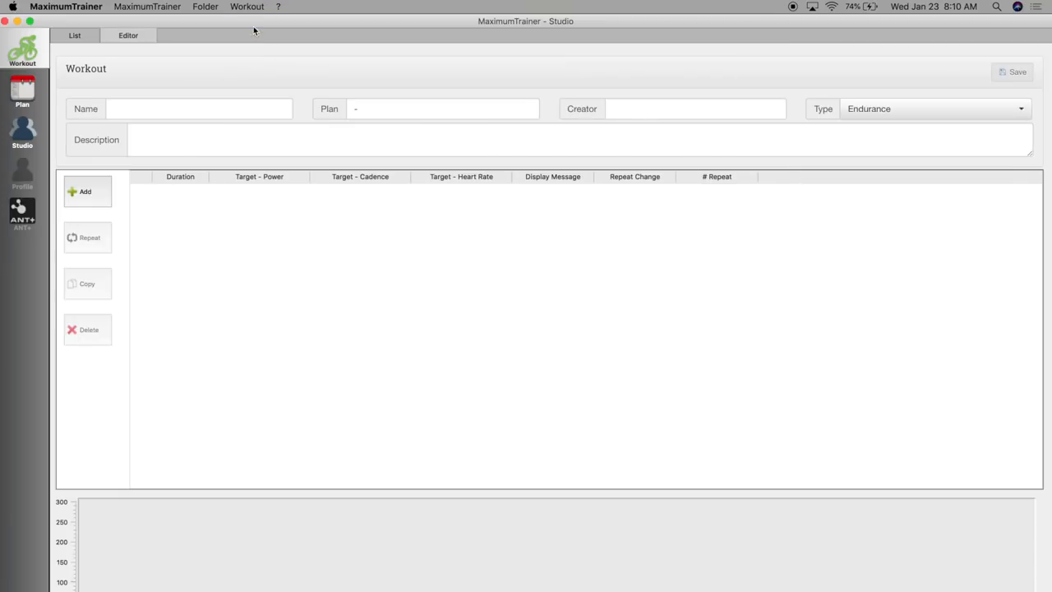
Name the workout 'Test YouTube workout' and fill in the creator and description.
{"action": "left_click", "coordinate": [198, 108]}
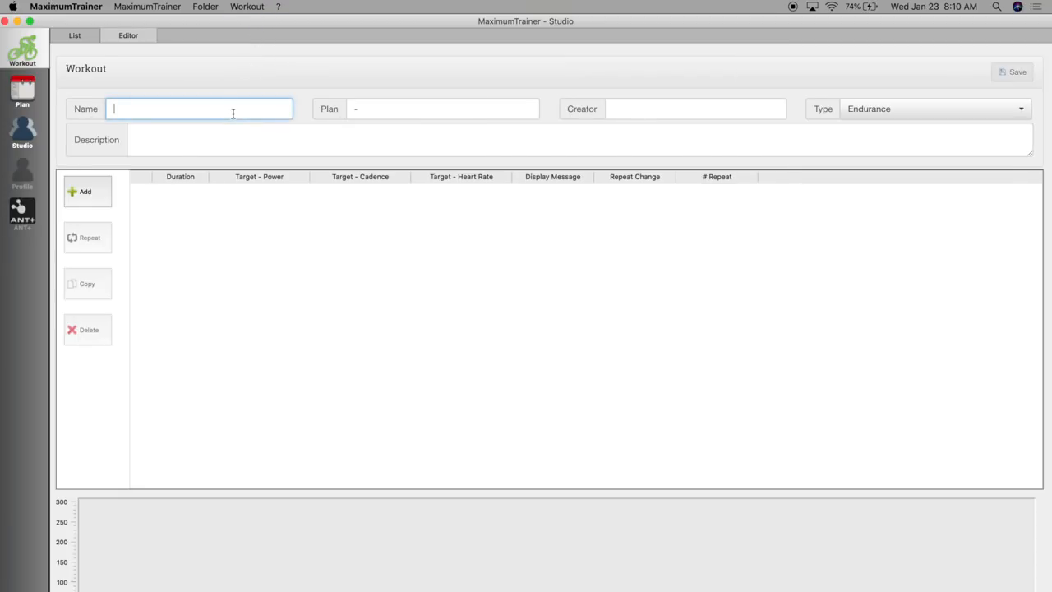
{"action": "type", "text": "Test"}
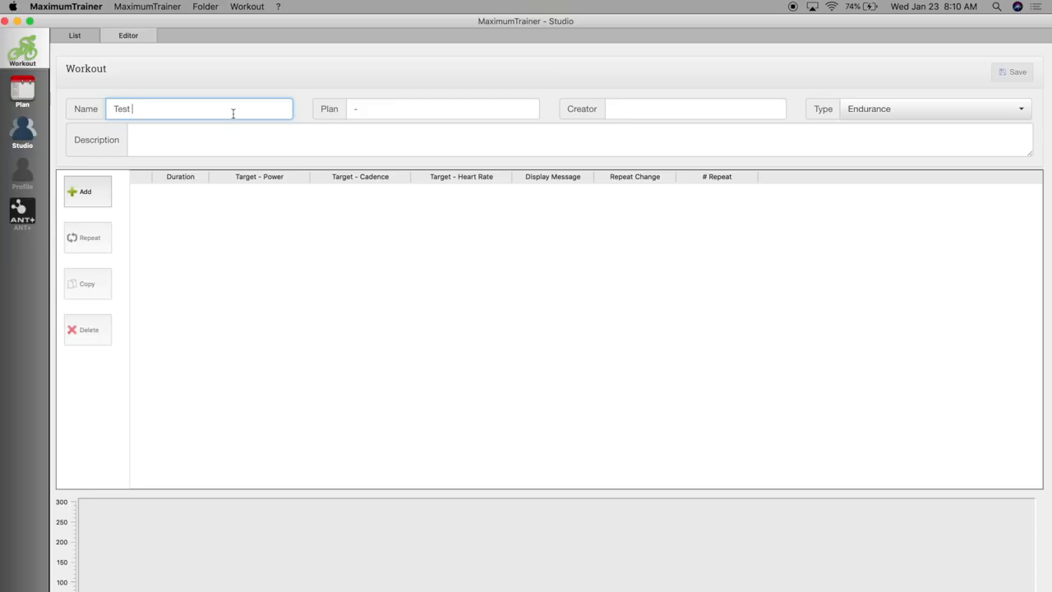
{"action": "type", "text": "YouTube workout"}
{"action": "left_click", "coordinate": [442, 108]}
{"action": "type", "text": "My Plan"}
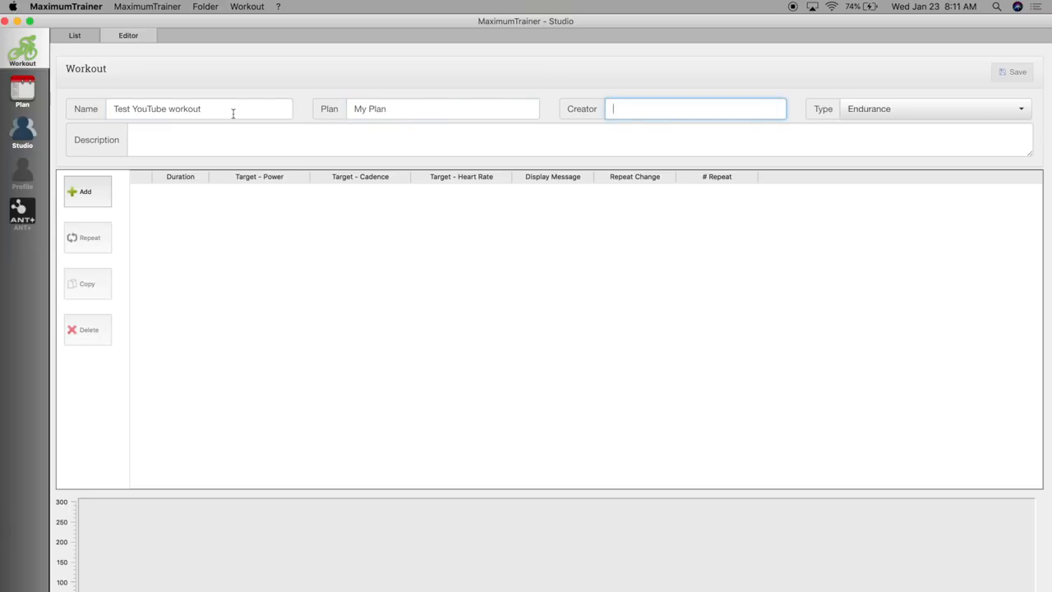
{"action": "type", "text": "SmartBikeTrainers."}
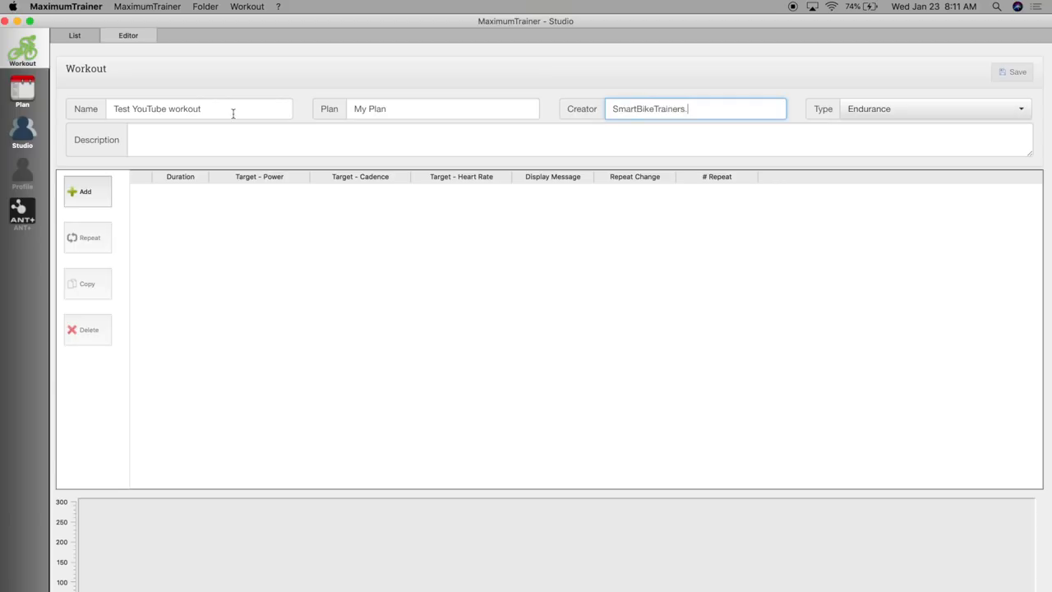
{"action": "type", "text": "com"}
{"action": "left_click", "coordinate": [580, 140]}
{"action": "type", "text": "Workout for youtube"}
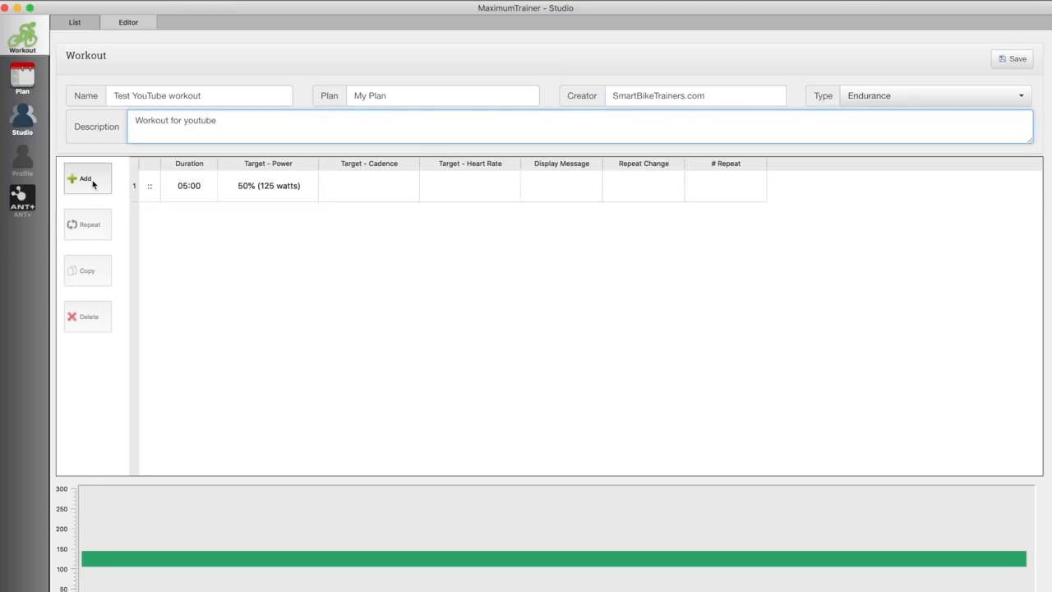
{"action": "mouse_move", "coordinate": [277, 200]}
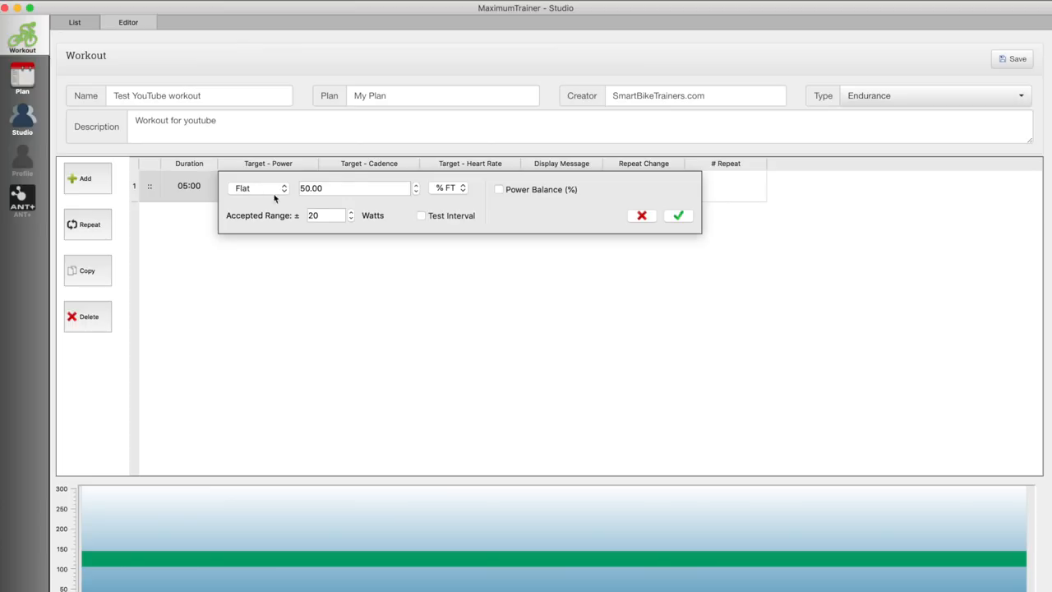
Make the first interval a progressive 50–60% FTP ramp with ±10 W range, then add a second interval.
{"action": "left_click", "coordinate": [283, 188]}
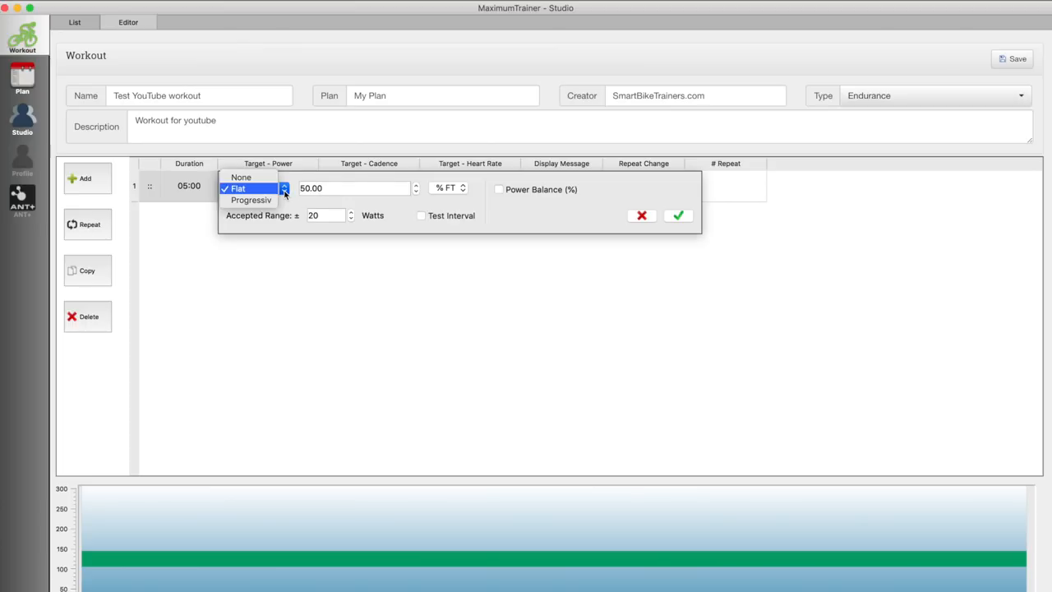
{"action": "left_click", "coordinate": [250, 200]}
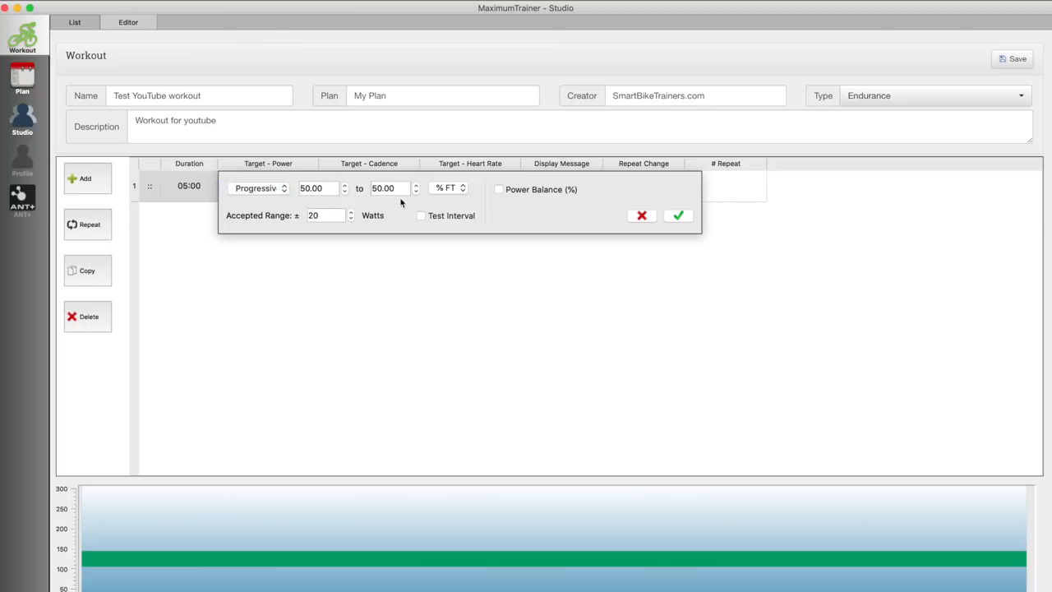
{"action": "left_click", "coordinate": [391, 188]}
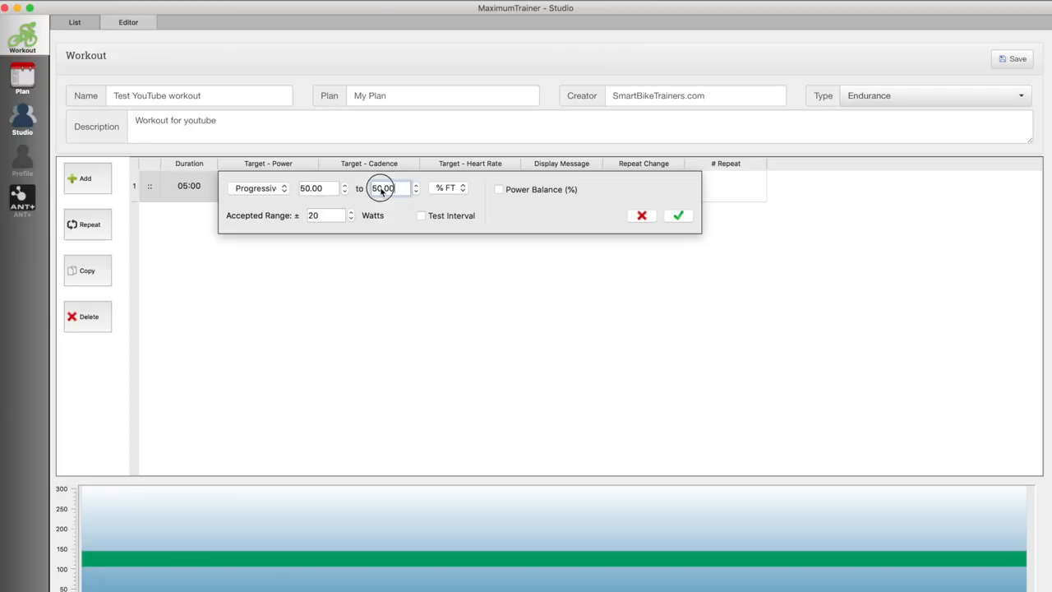
{"action": "left_click", "coordinate": [498, 189]}
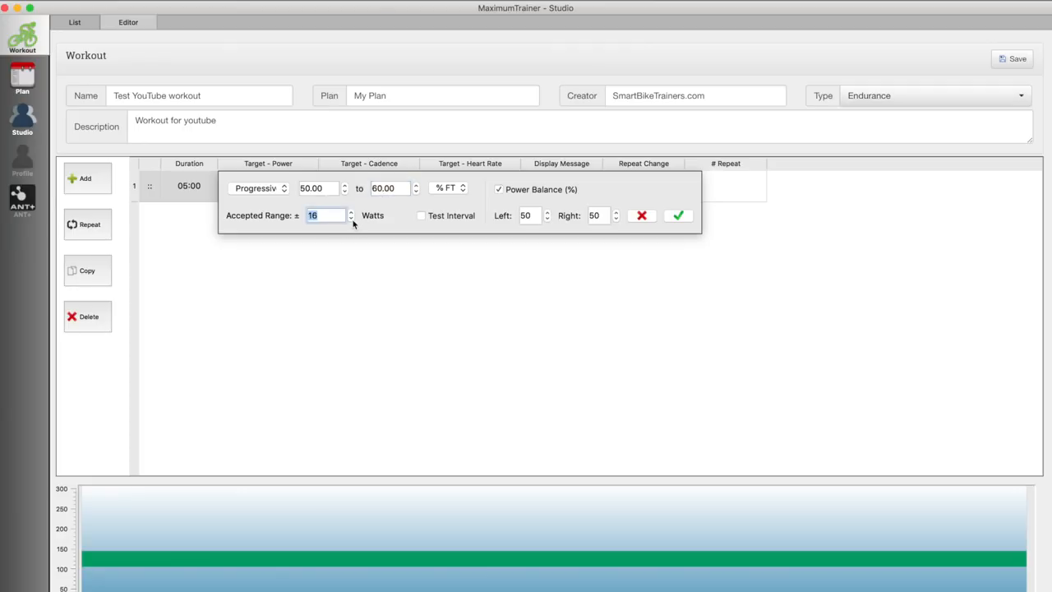
{"action": "type", "text": "10"}
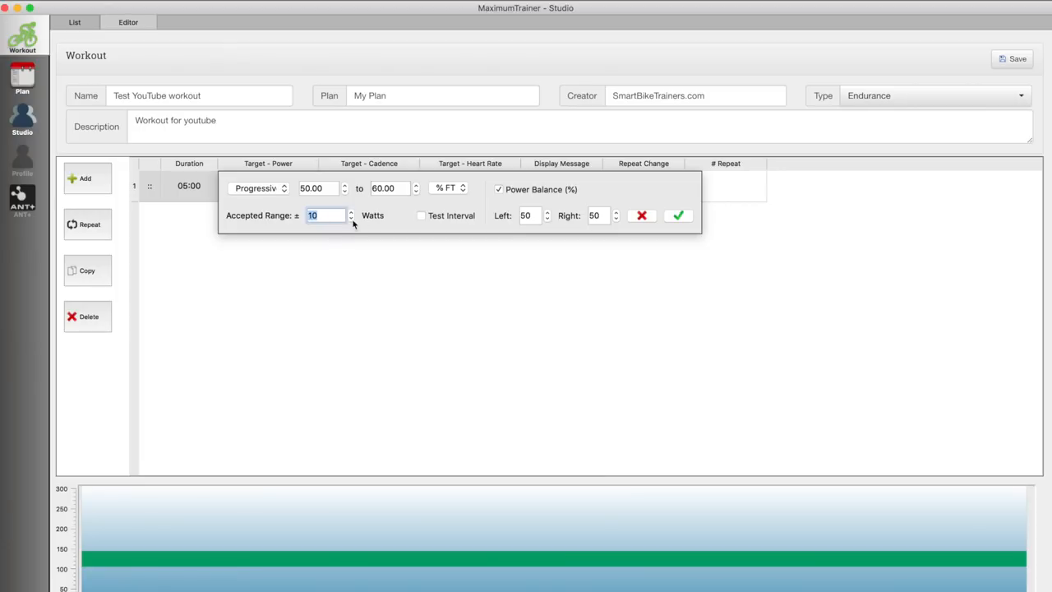
{"action": "mouse_move", "coordinate": [679, 215]}
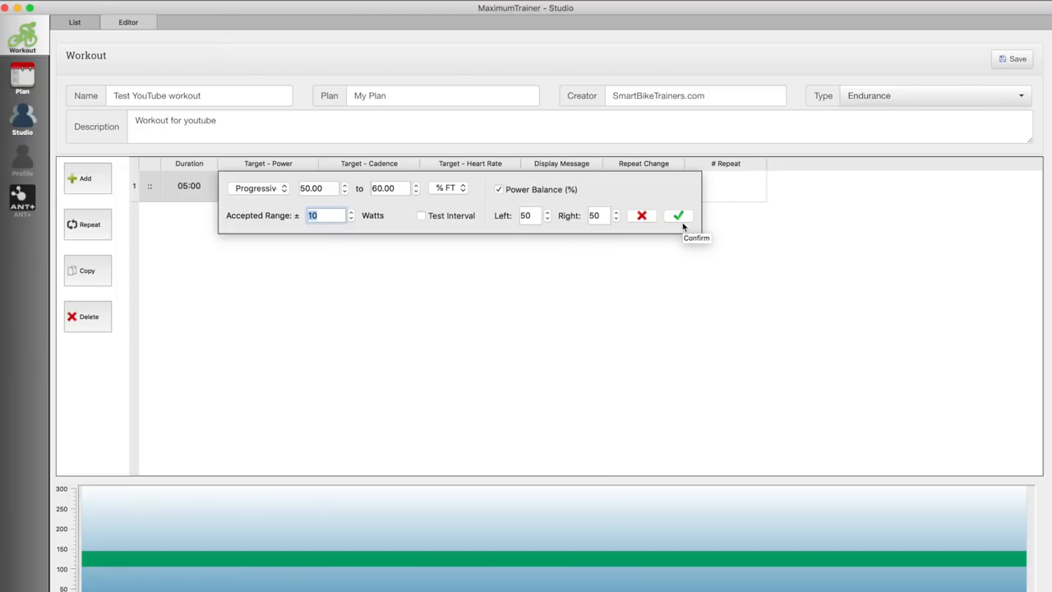
{"action": "left_click", "coordinate": [678, 215]}
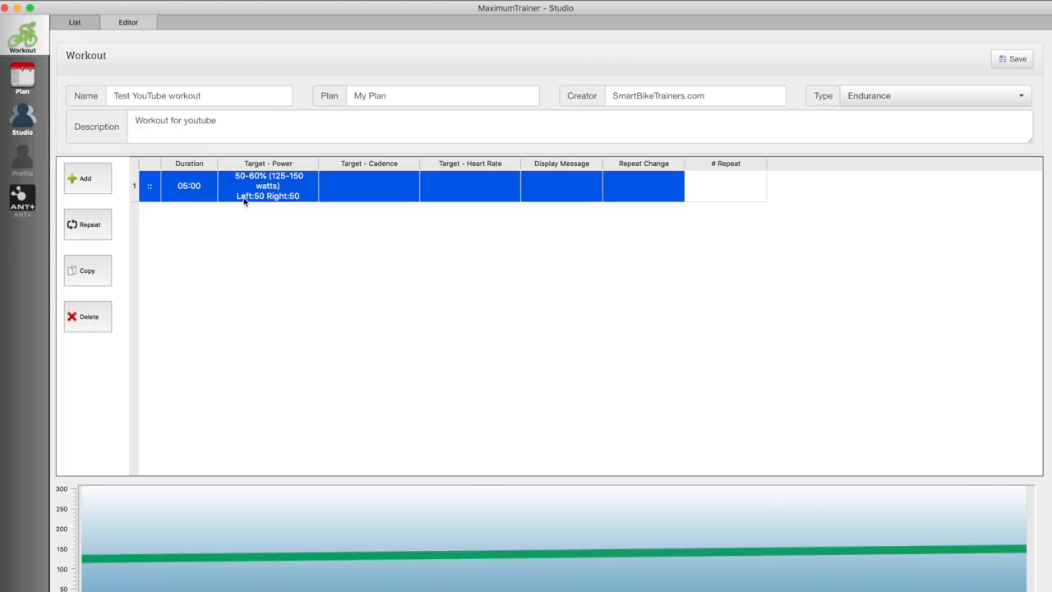
{"action": "left_click", "coordinate": [86, 178]}
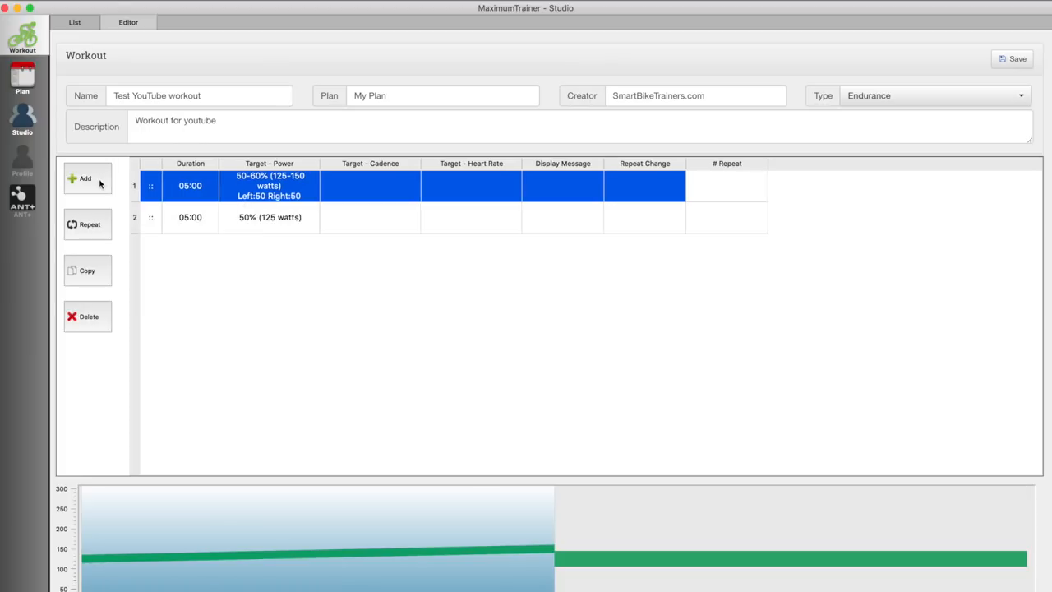
Set the second interval to 90% FTP and repeat the work–recover pair three times.
{"action": "left_click", "coordinate": [270, 217]}
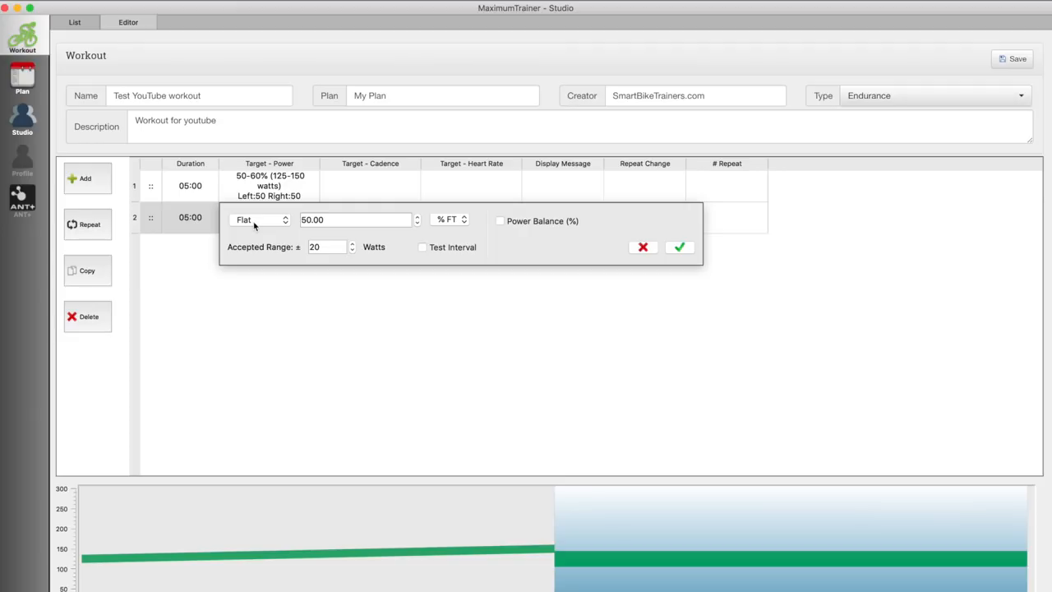
{"action": "mouse_move", "coordinate": [275, 233]}
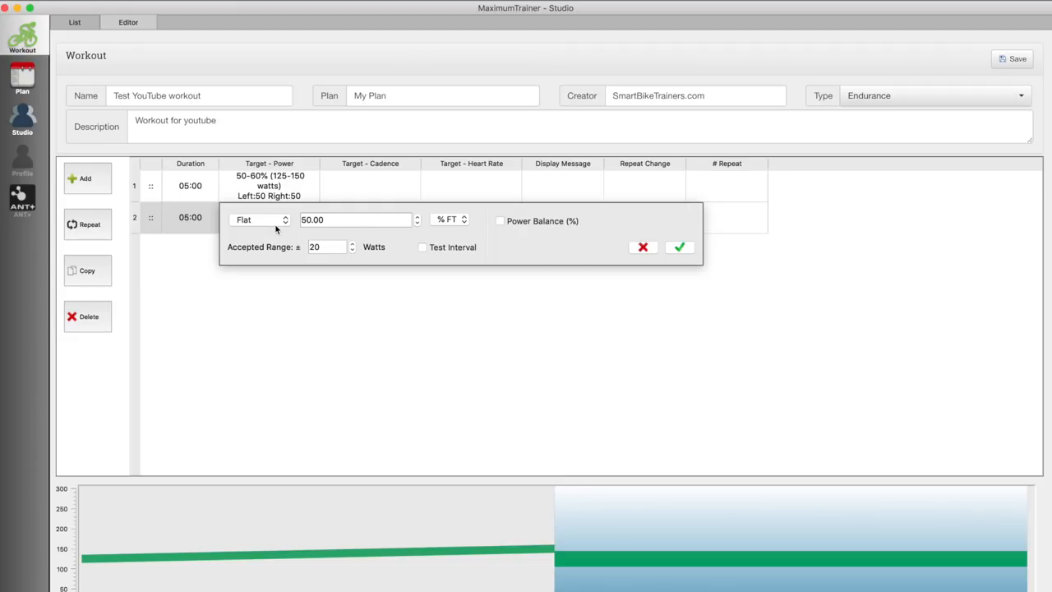
{"action": "type", "text": "9"}
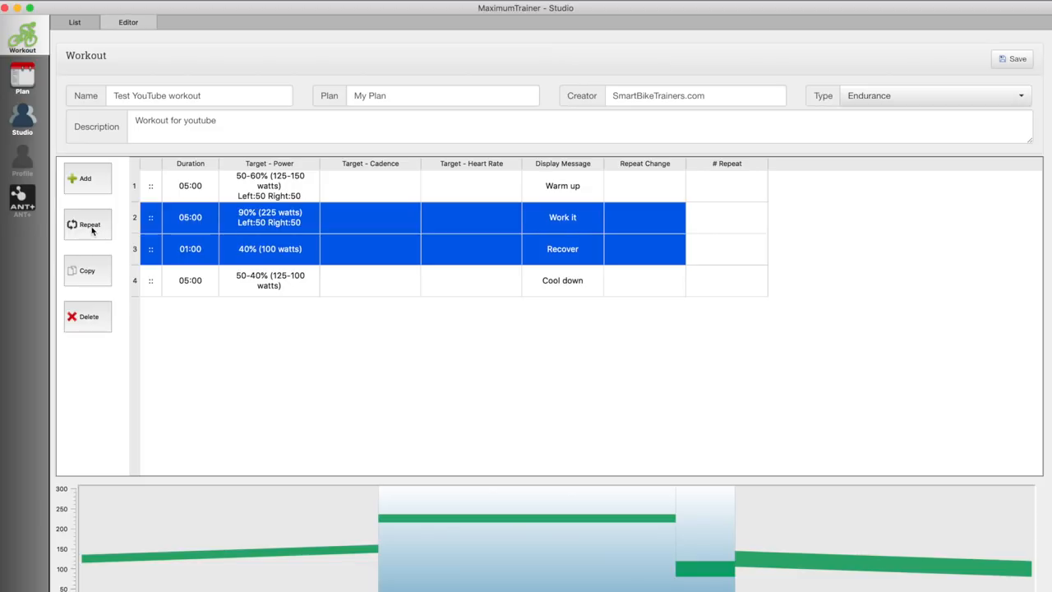
{"action": "left_click", "coordinate": [87, 224]}
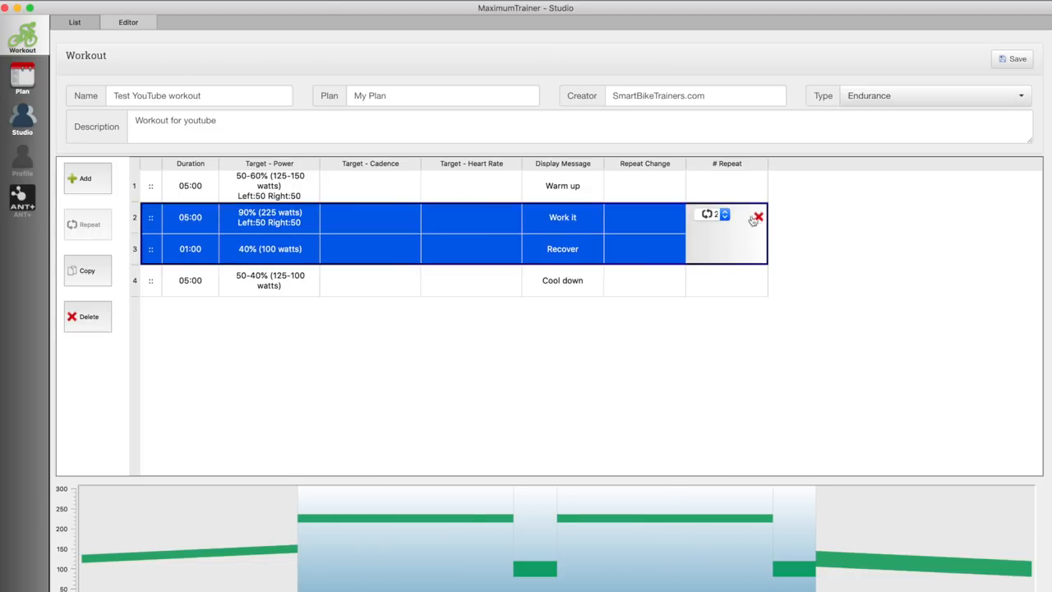
{"action": "left_click", "coordinate": [724, 215]}
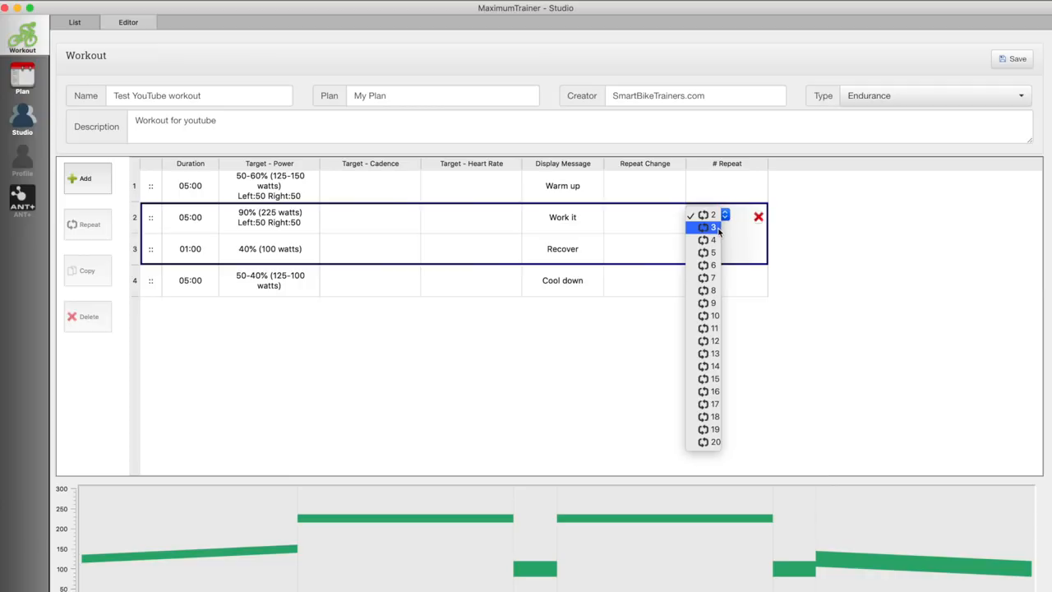
{"action": "left_click", "coordinate": [714, 227]}
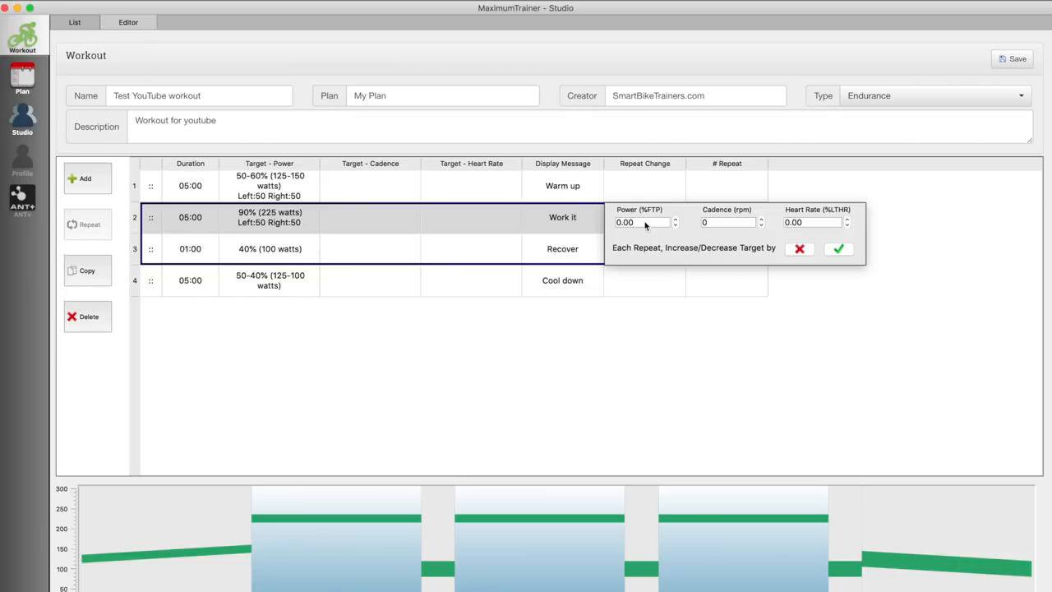
Set a 5% FTP power increase per repeat, then go to the ANT+ sensor page.
{"action": "left_click", "coordinate": [641, 222]}
{"action": "type", "text": "5"}
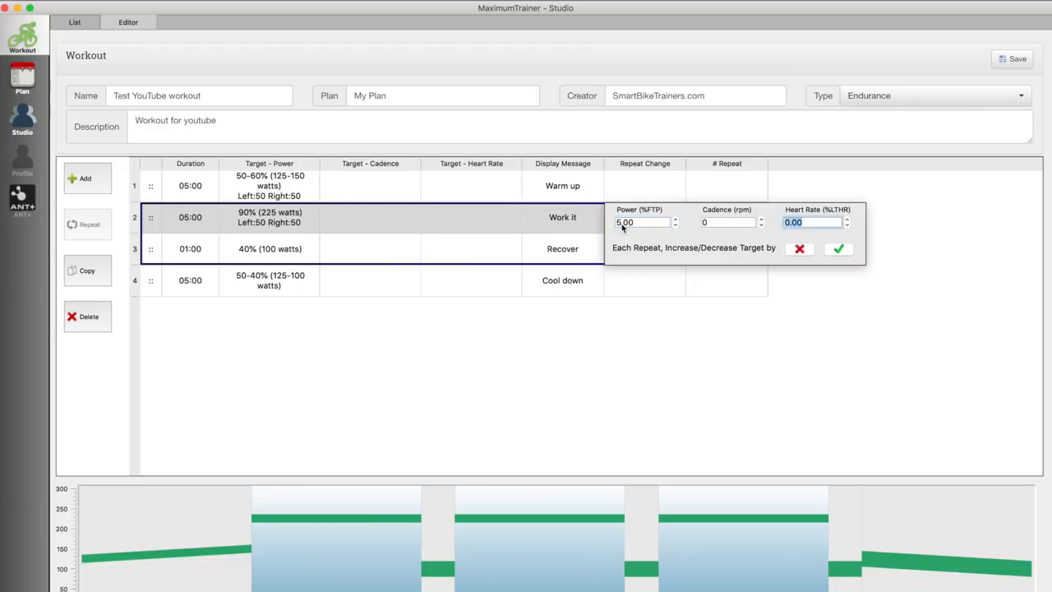
{"action": "left_click", "coordinate": [839, 248]}
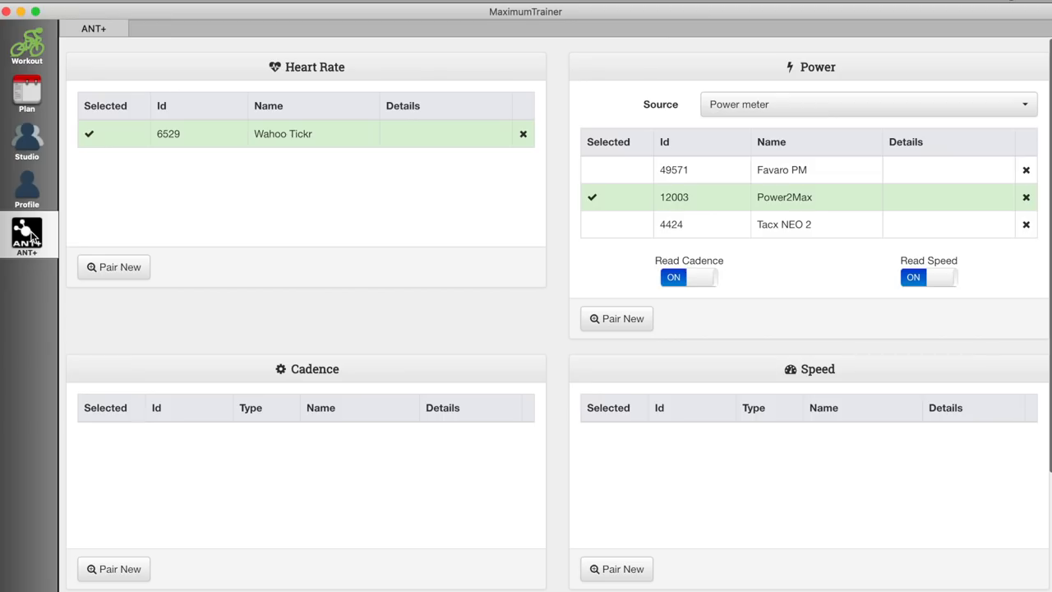
{"action": "scroll", "scroll_direction": "down", "scroll_amount": 3}
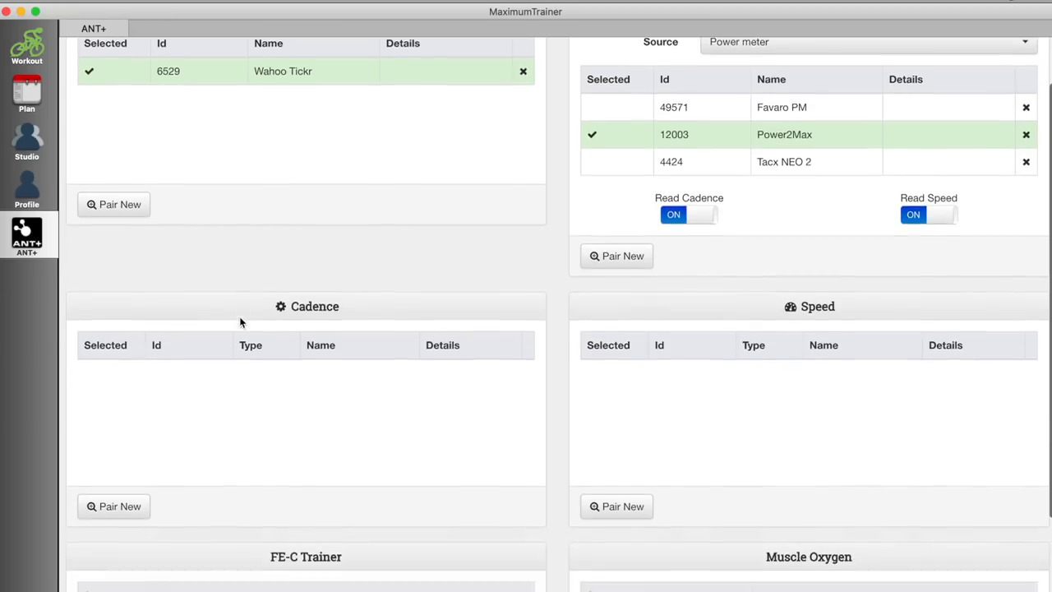
{"action": "scroll", "scroll_direction": "down", "scroll_amount": 3}
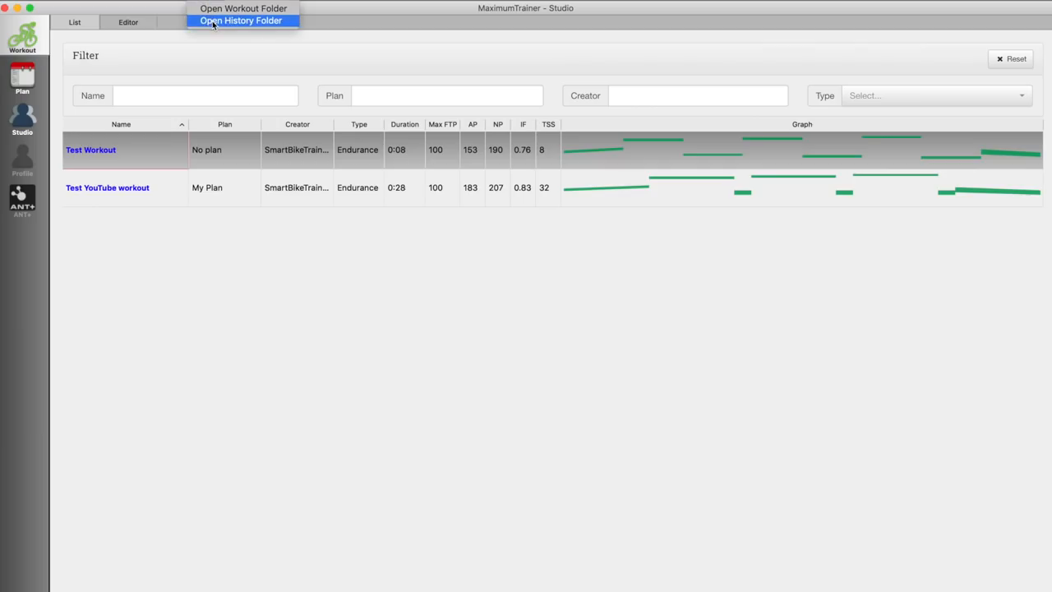
Open the workout History folder and select the older Test Workout .fit file.
{"action": "left_click", "coordinate": [248, 20]}
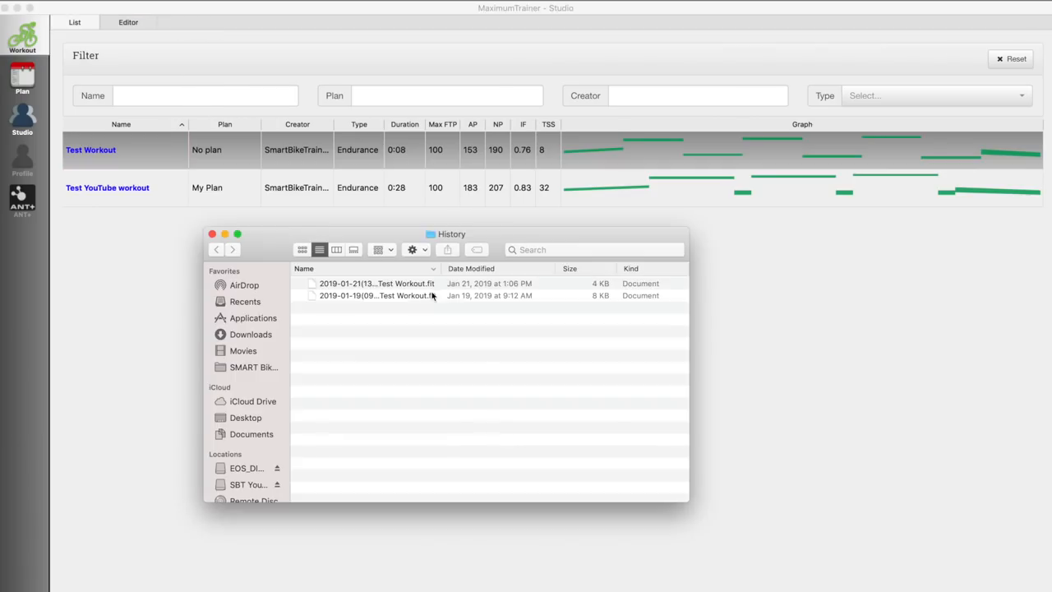
{"action": "left_click", "coordinate": [378, 295]}
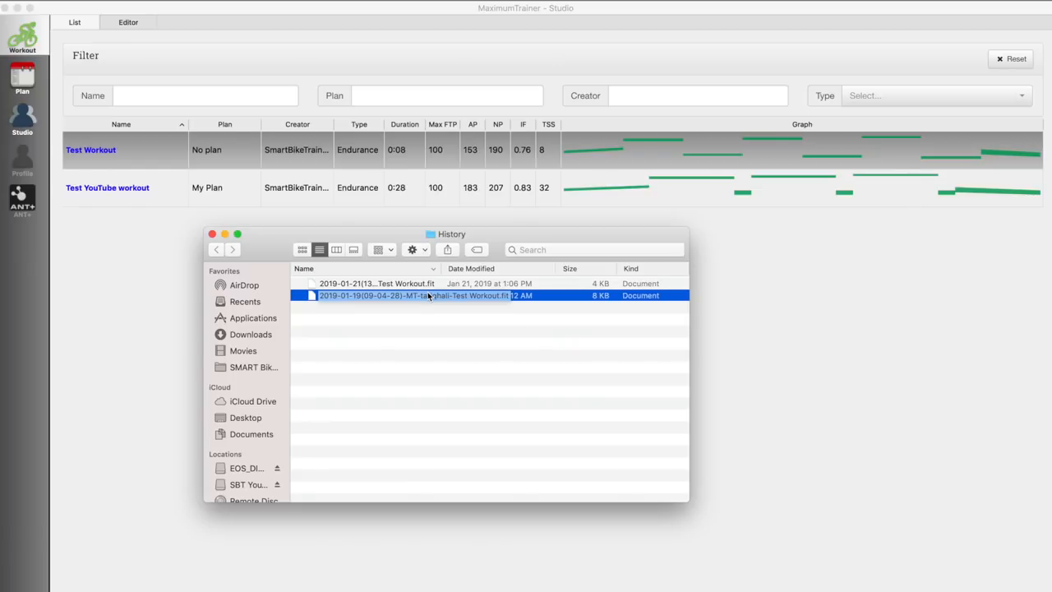